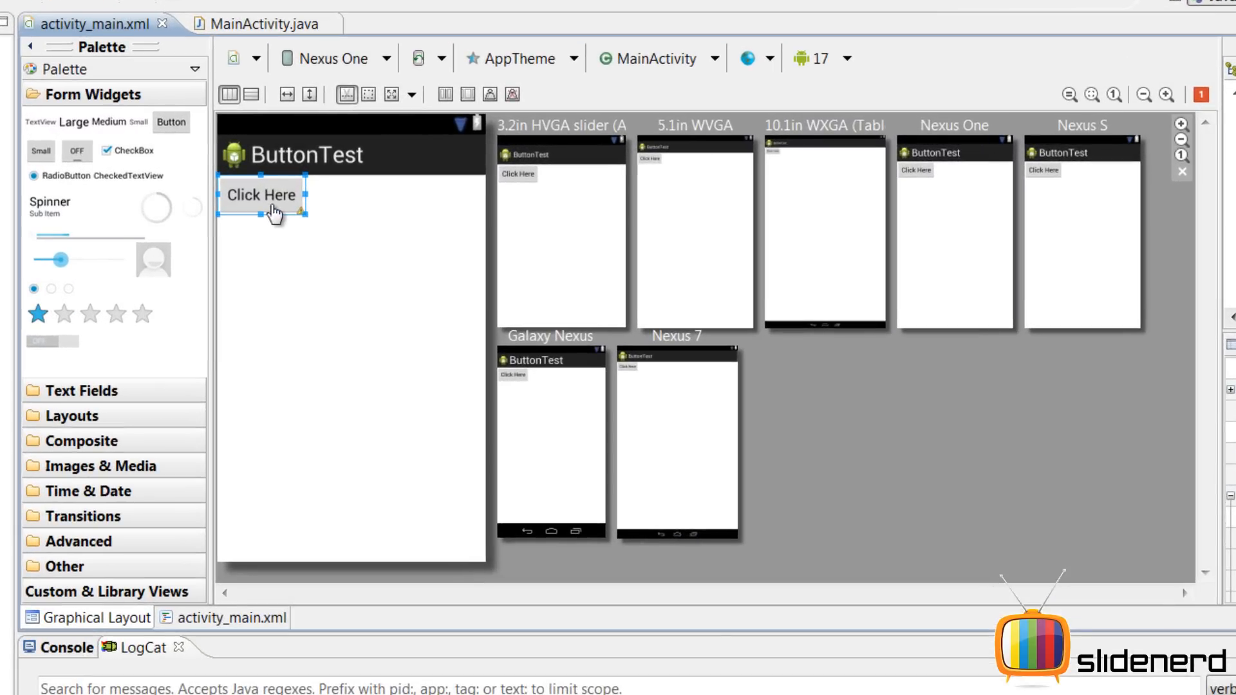
# - Add a second Button beside Click Here and set its android:text to 'Another one' in the XML
pyautogui.moveTo(172, 122); pyautogui.dragTo(337, 195)
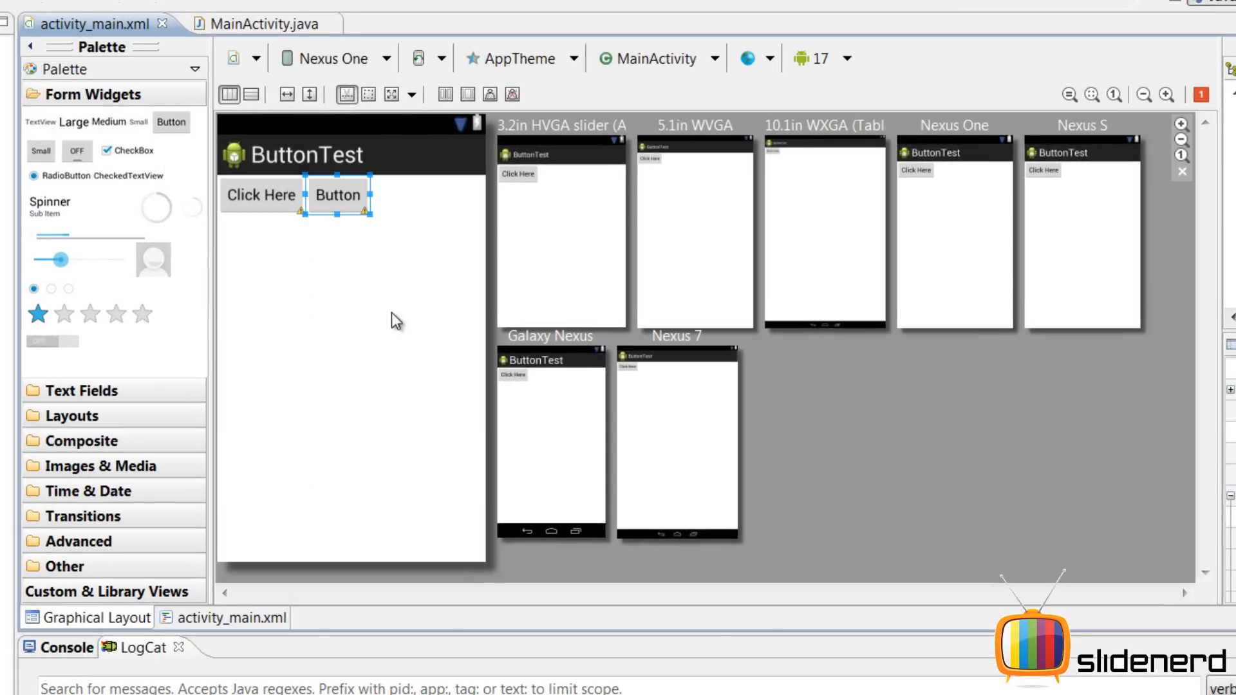
pyautogui.click(232, 616)
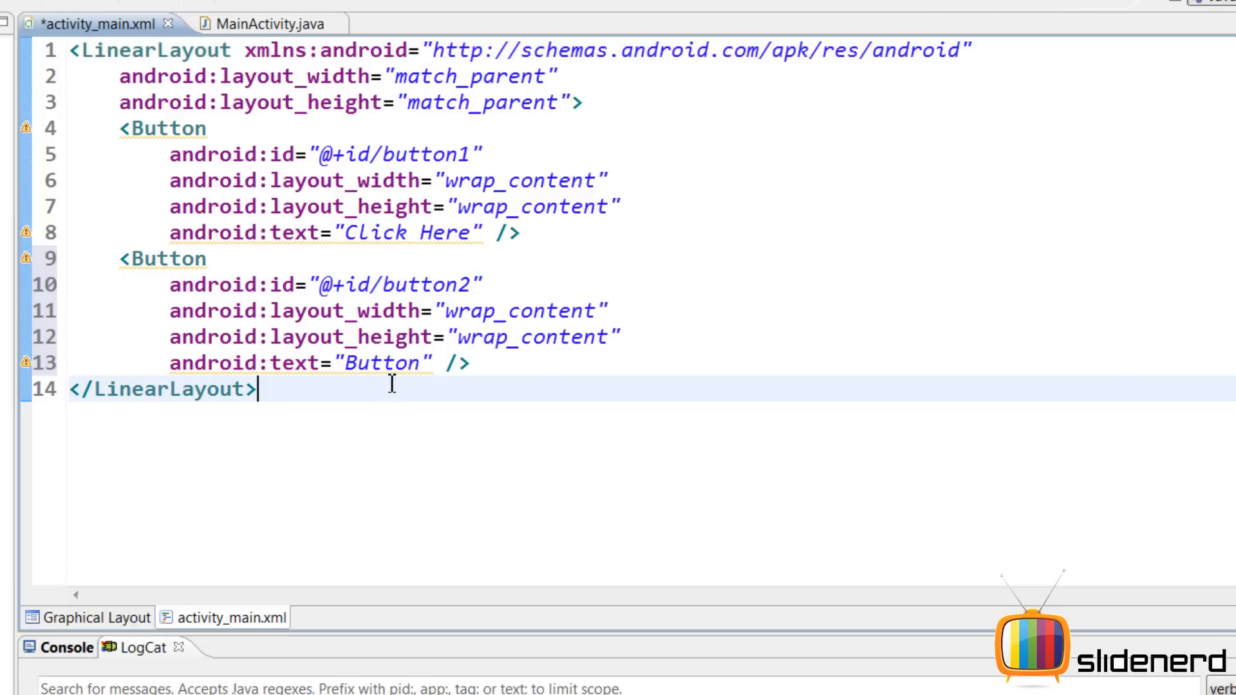
pyautogui.write('Another one')
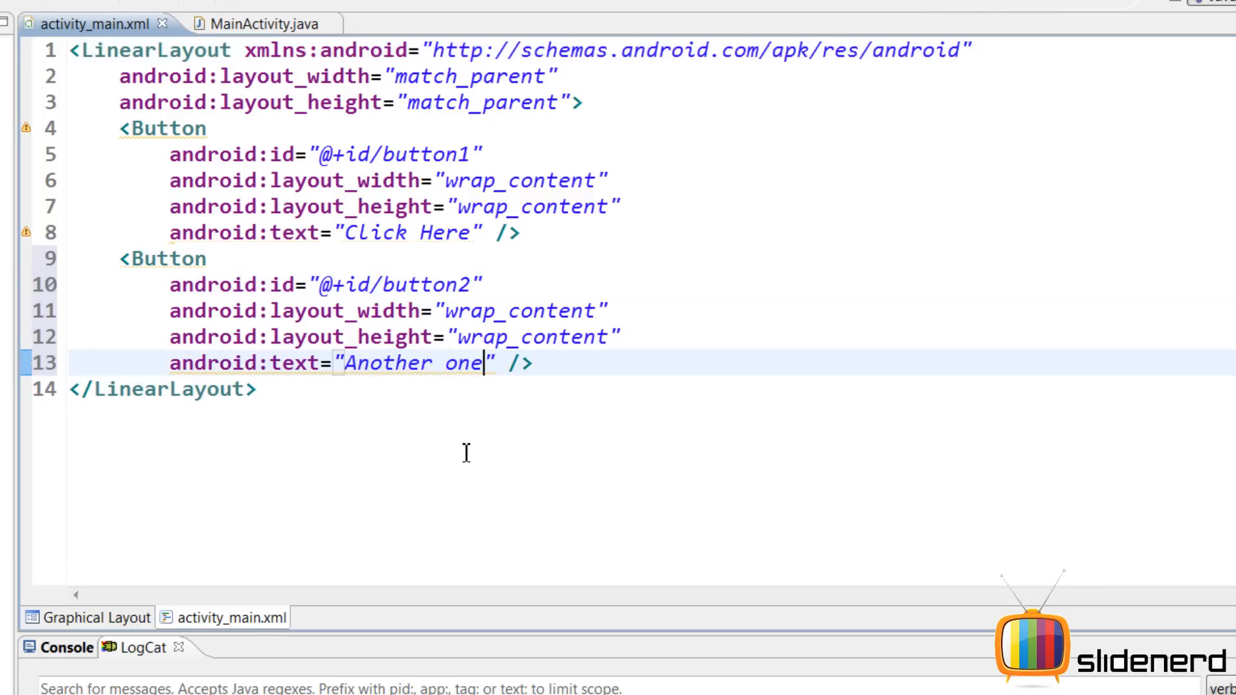
pyautogui.click(260, 25)
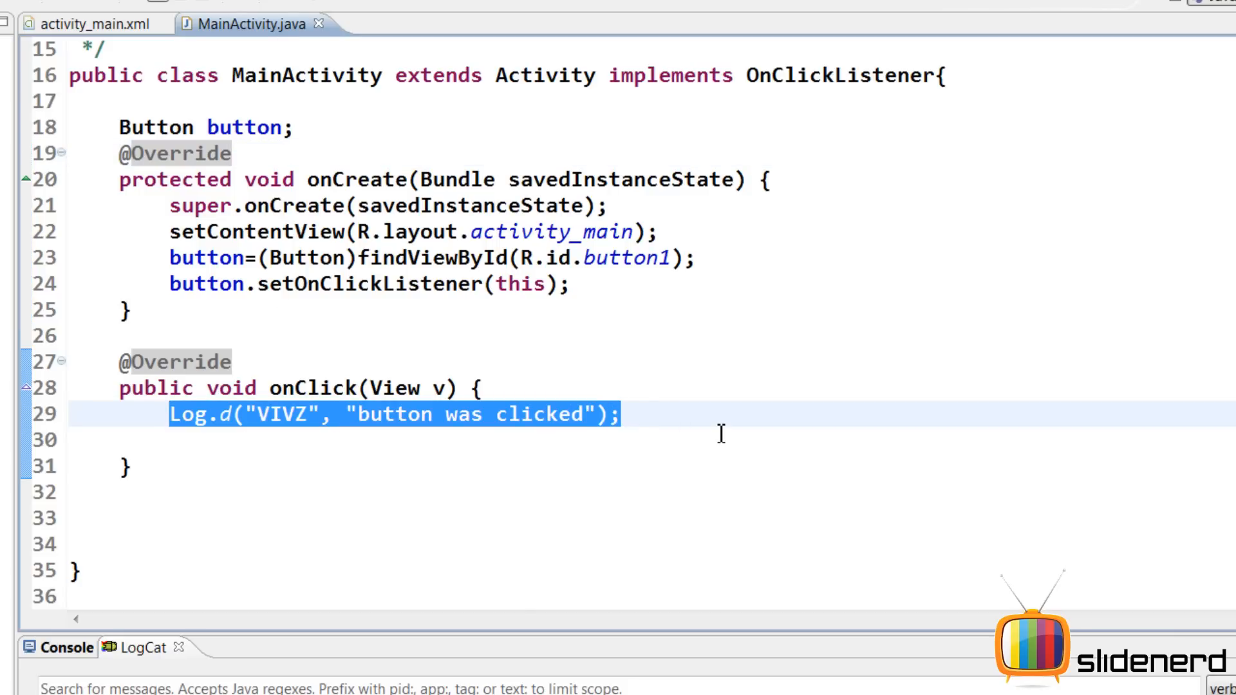
# - Replace the Log.d line in onClick with a v.getId() call via autocomplete
pyautogui.press('Delete')
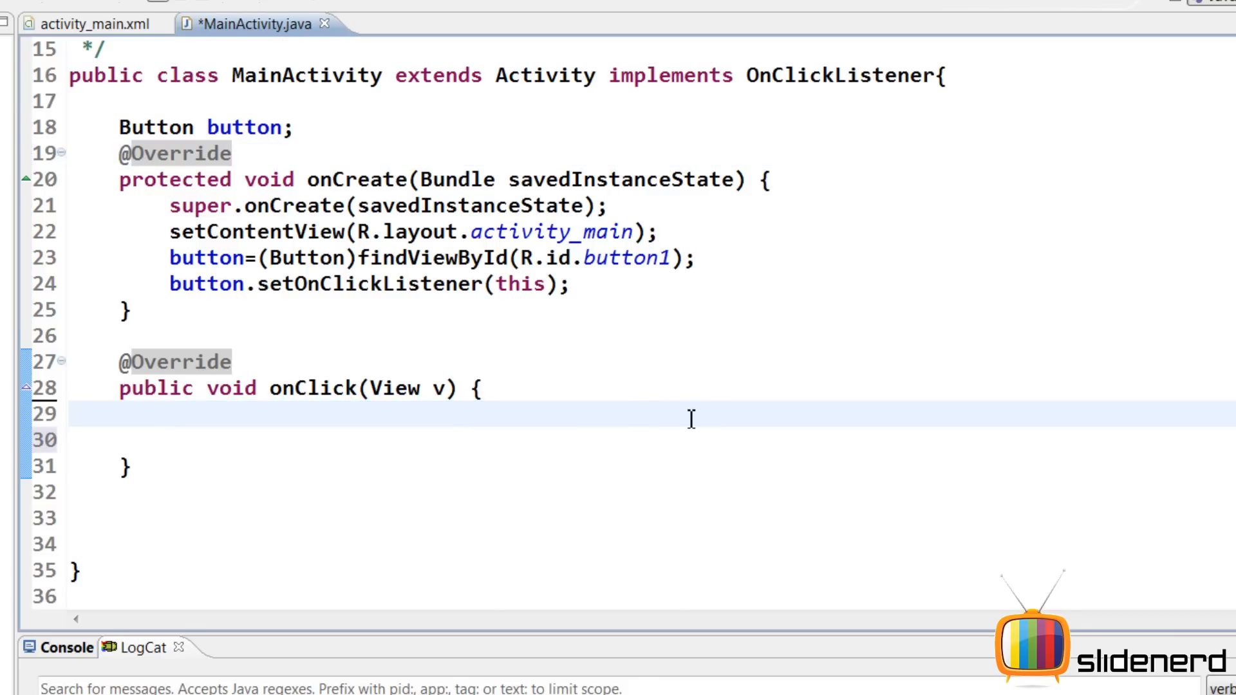
pyautogui.write('v.getId();')
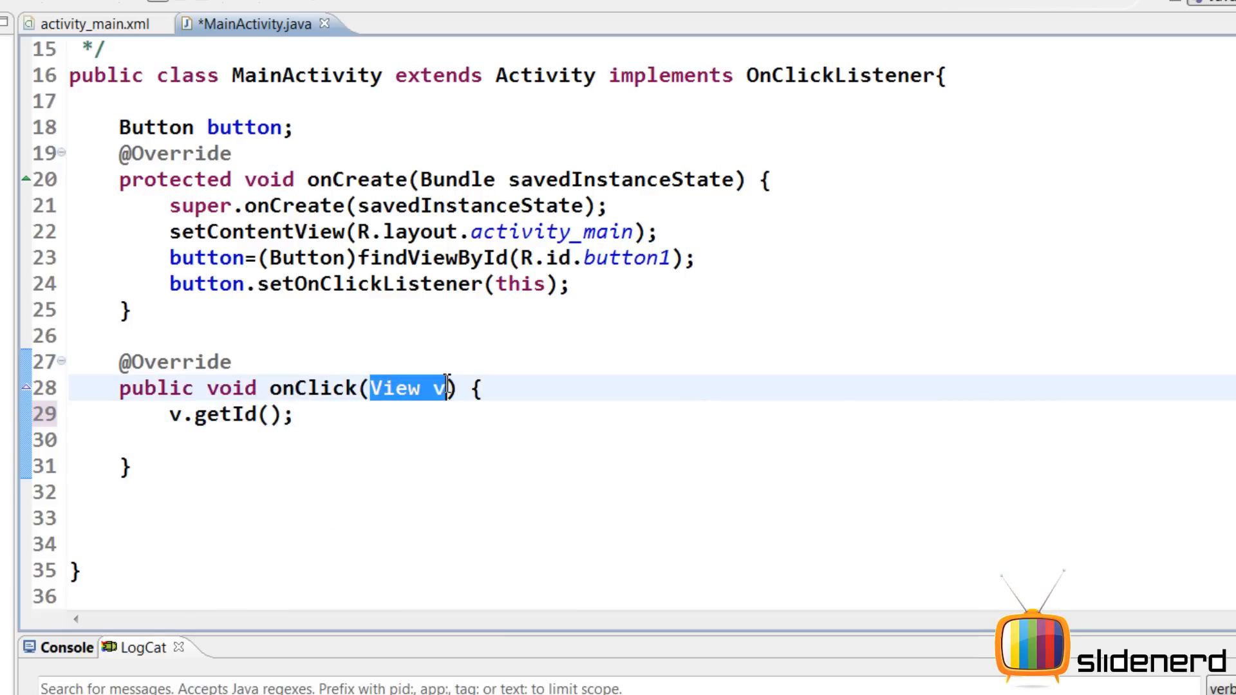
pyautogui.moveTo(460, 383)
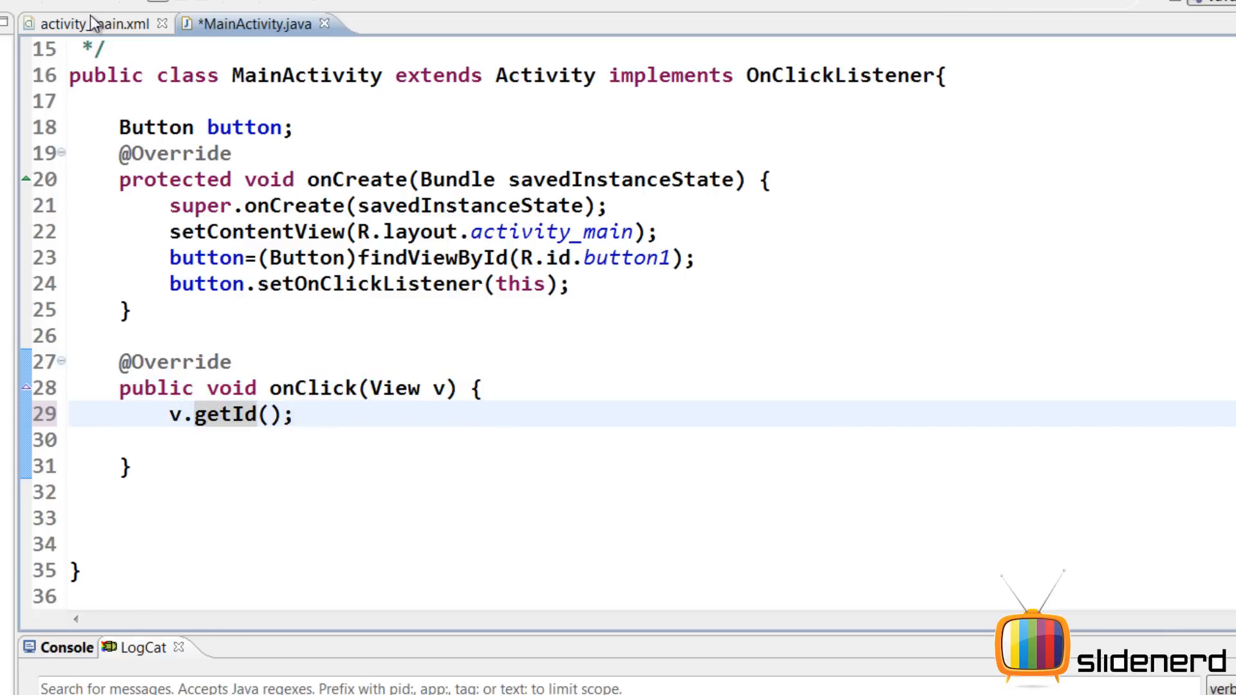
# - Check the two button ids in activity_main.xml and return to MainActivity.java
pyautogui.click(90, 23)
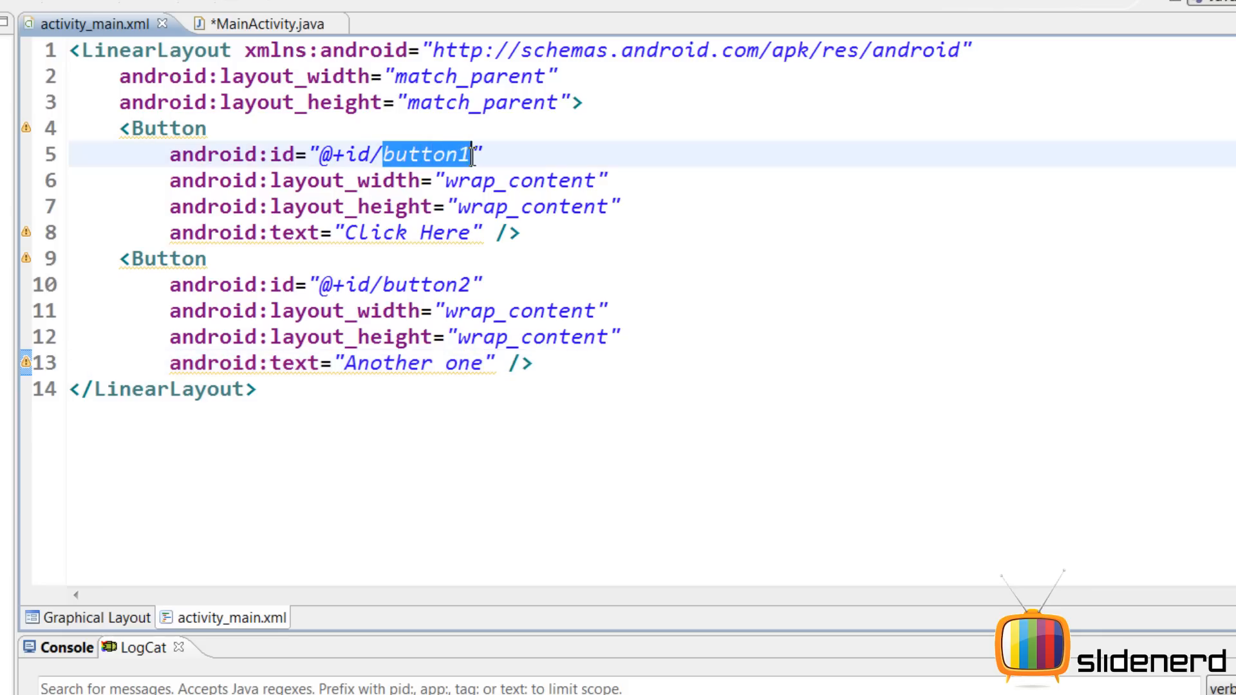
pyautogui.click(534, 311)
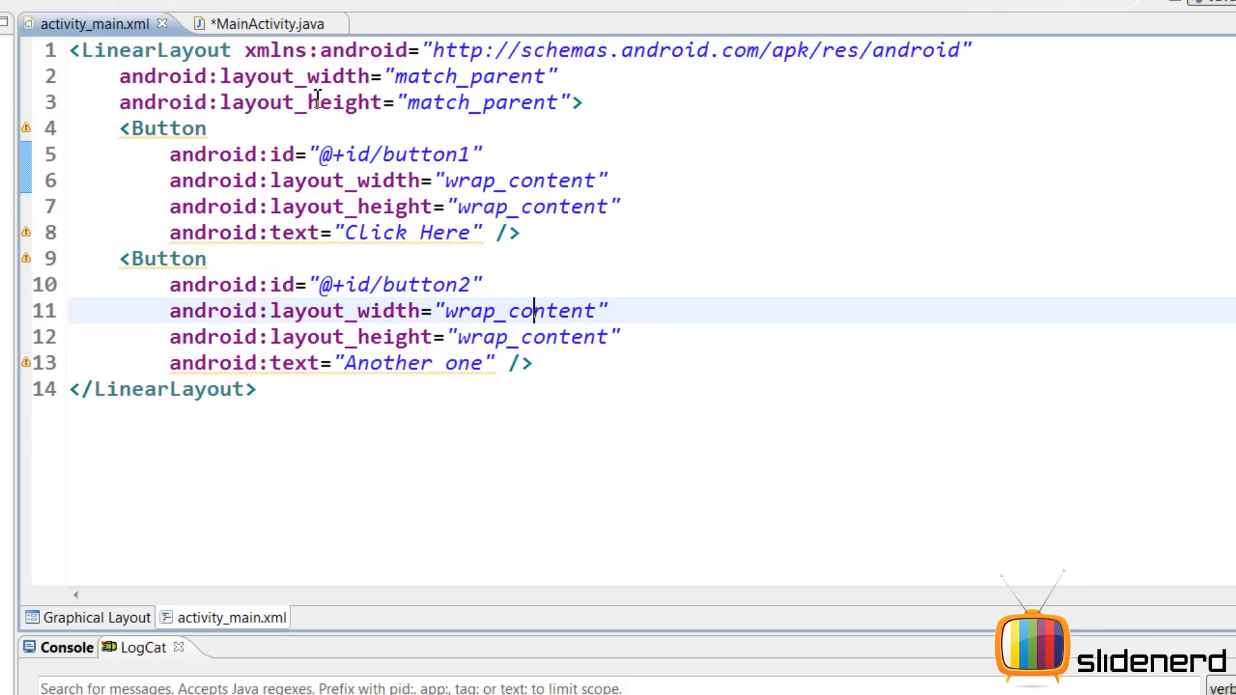
pyautogui.click(265, 24)
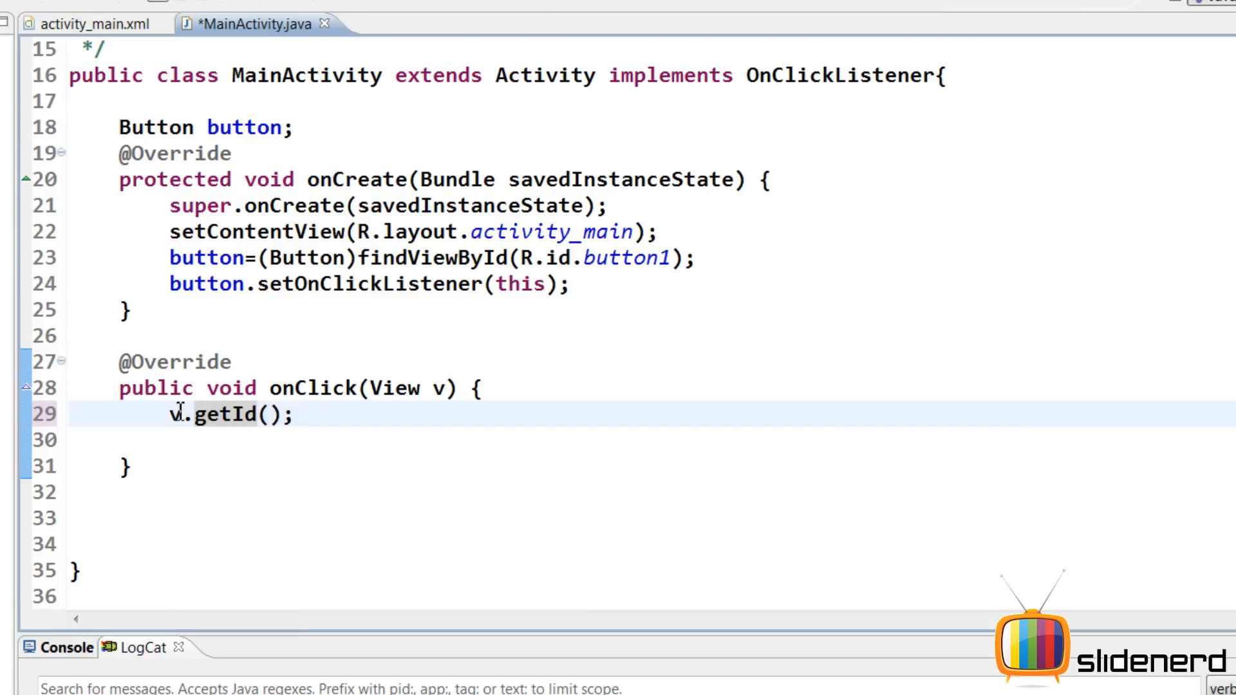
# - Write if(v.getId()==R.id.button1){} else if(v.getId()==R.id.button2){} in onClick
pyautogui.write('if(')
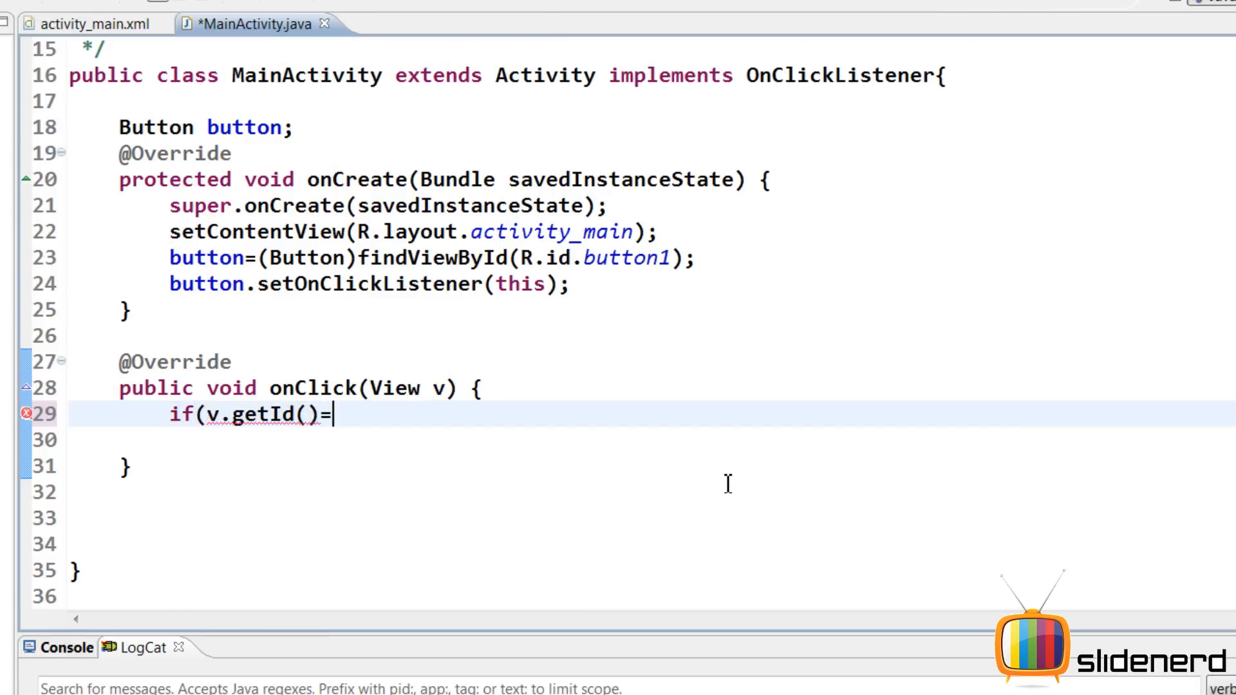
pyautogui.write('=R.id.button1)')
pyautogui.write('else if')
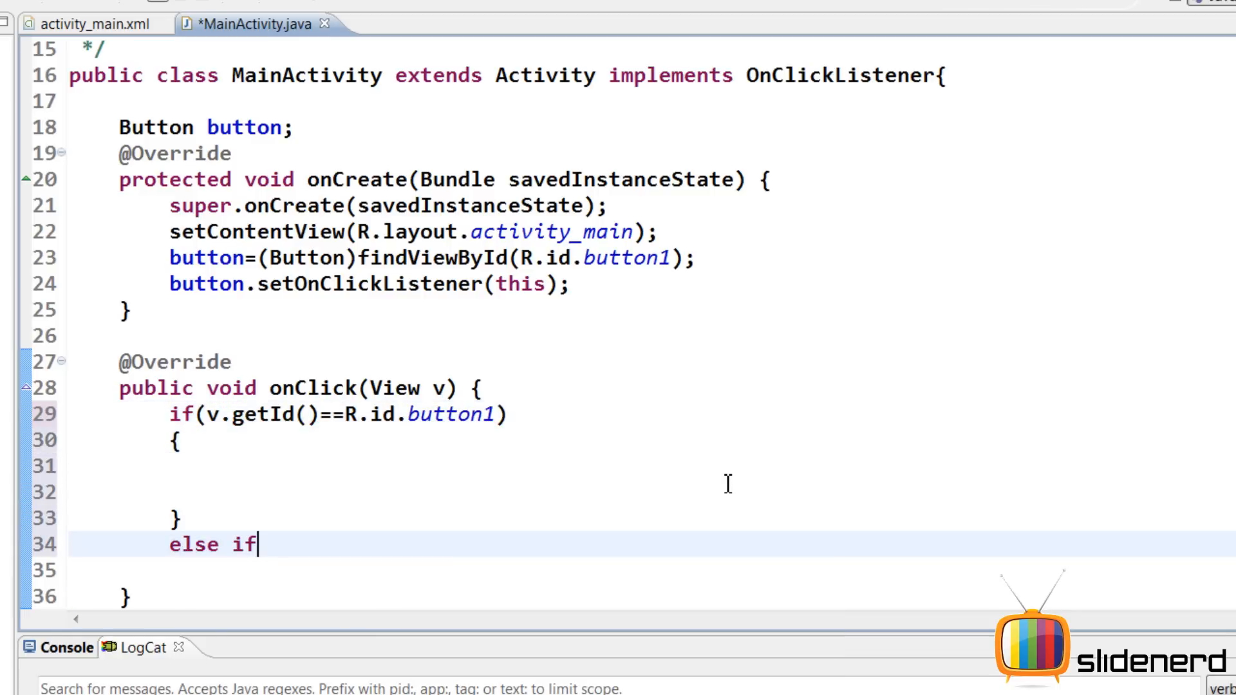
pyautogui.write('(v.')
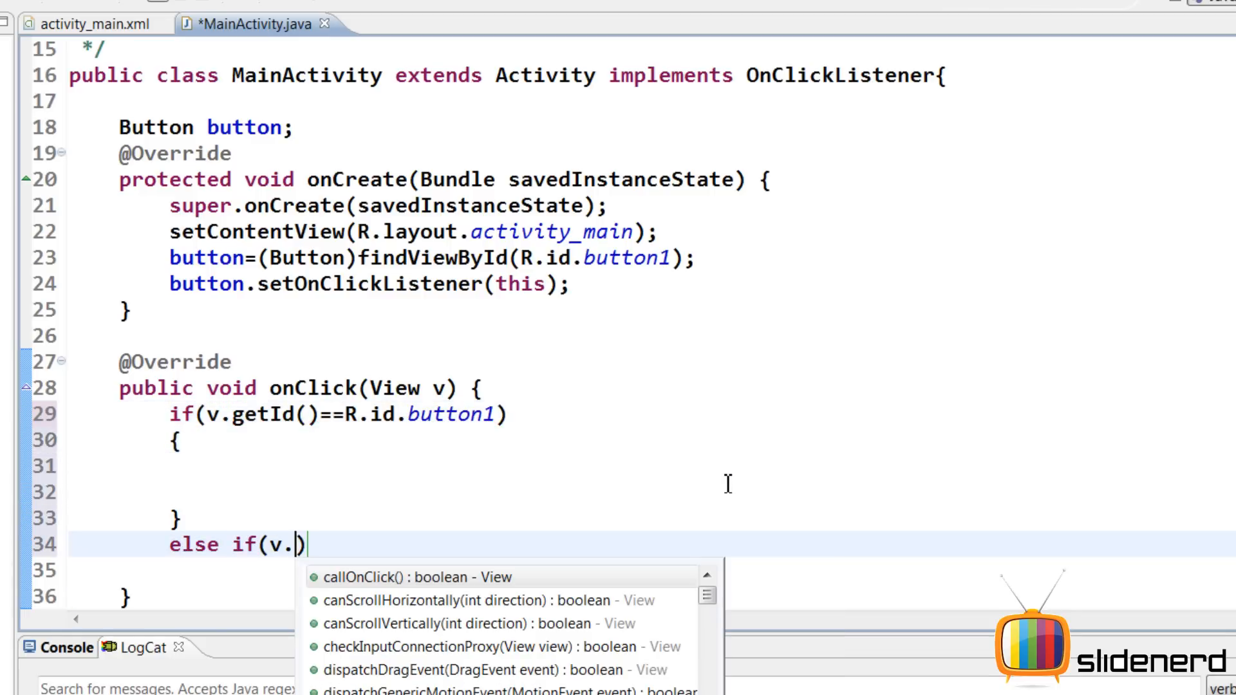
pyautogui.write('getId()==R.id.button2')
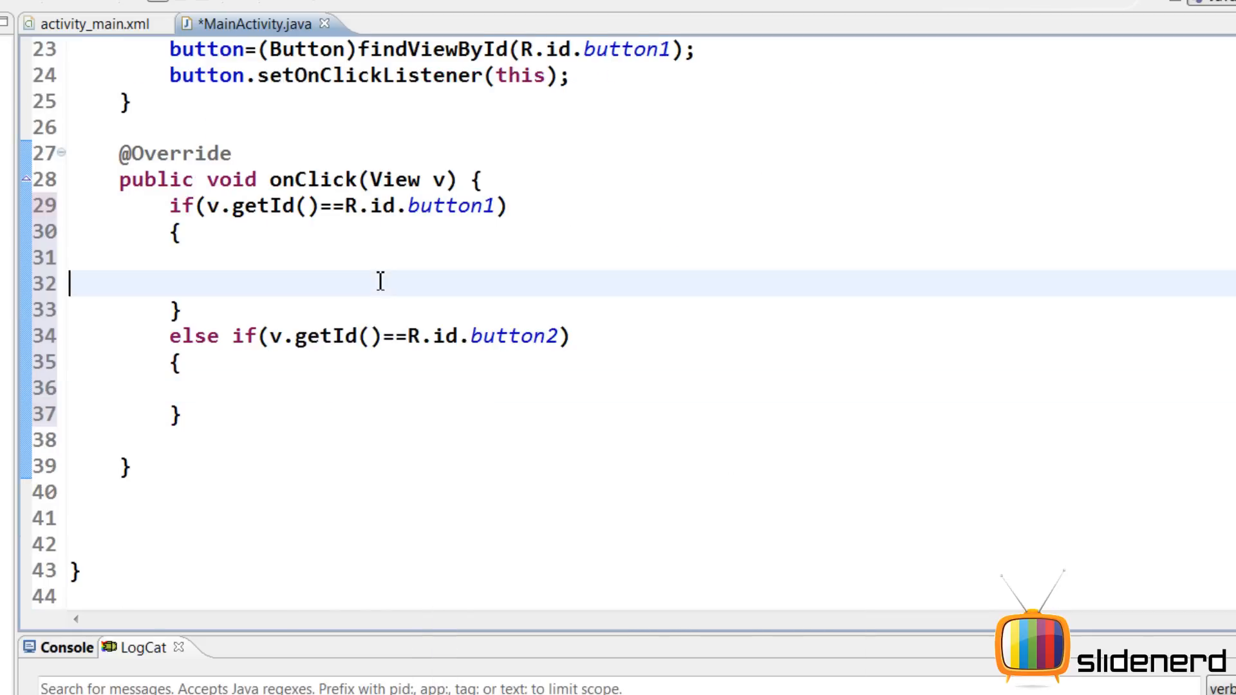
# - Add a Log.d call tagged "VIVZ" with a 'first' message inside the button1 branch
pyautogui.write('Log.d("", msg')
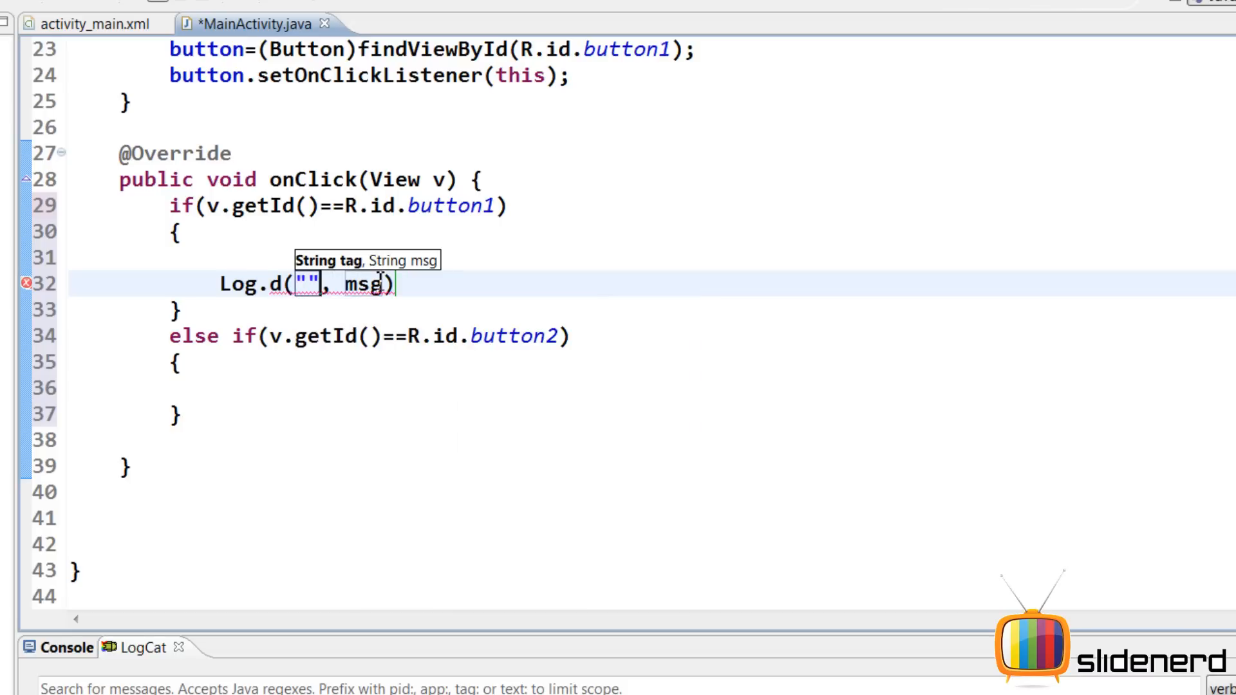
pyautogui.write('VIVZ')
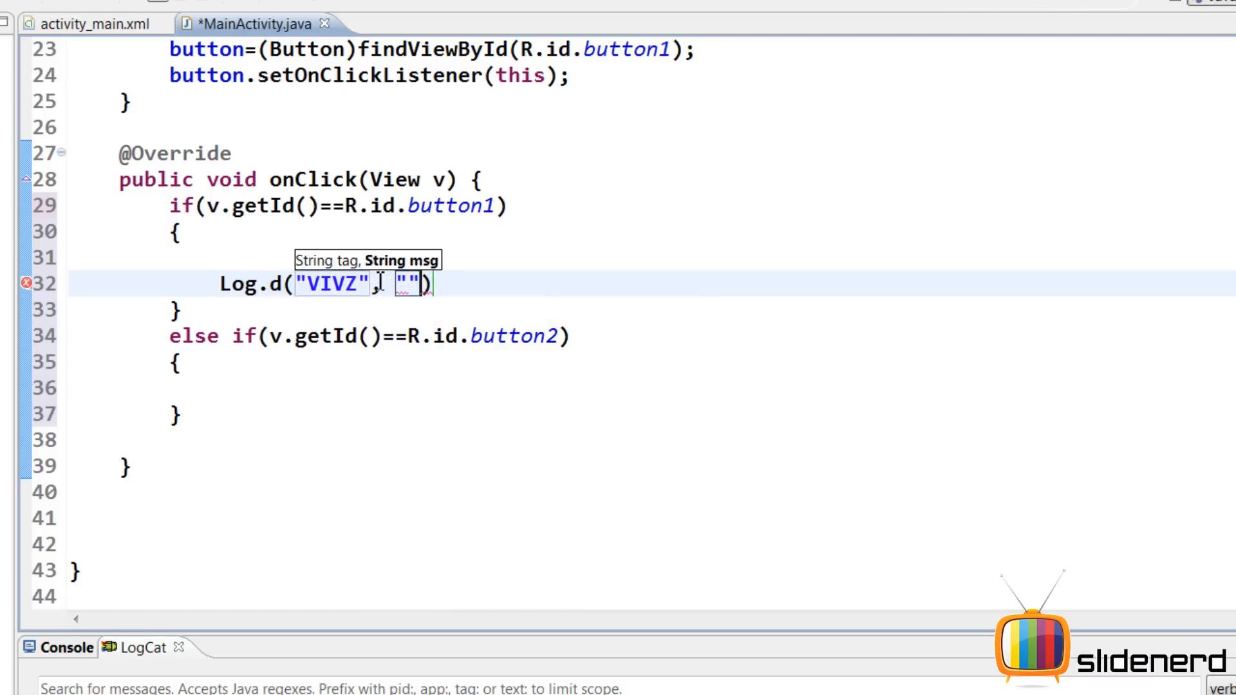
pyautogui.write('first')
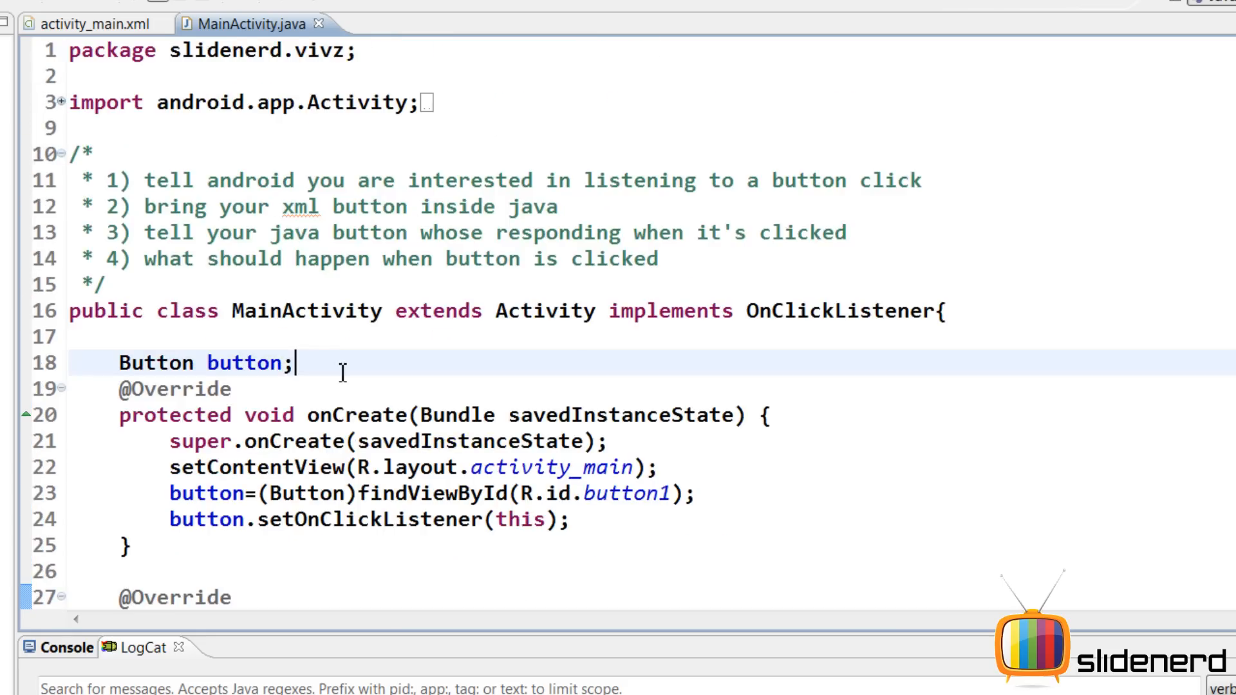
# - Declare Button another bound to R.id.button2 and begin typing another.setOn for its listener
pyautogui.write('Buttoi')
pyautogui.write('another=(Button)findViewById(R.id.button2);')
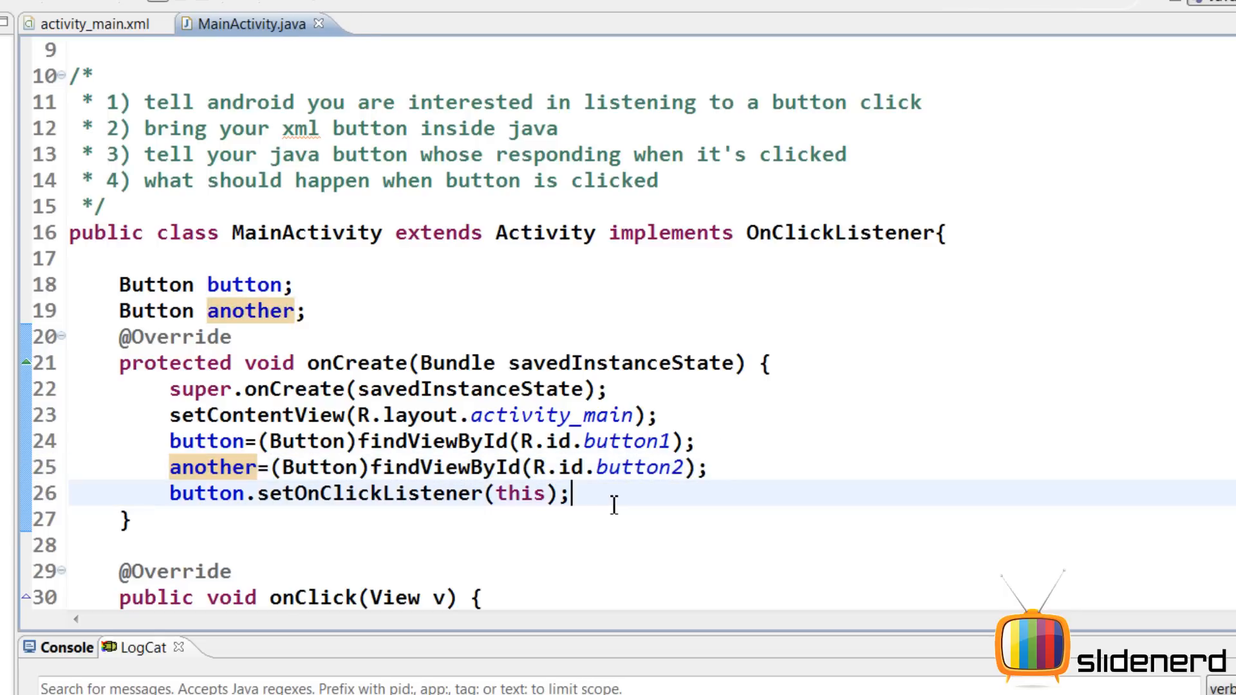
pyautogui.press('Enter')
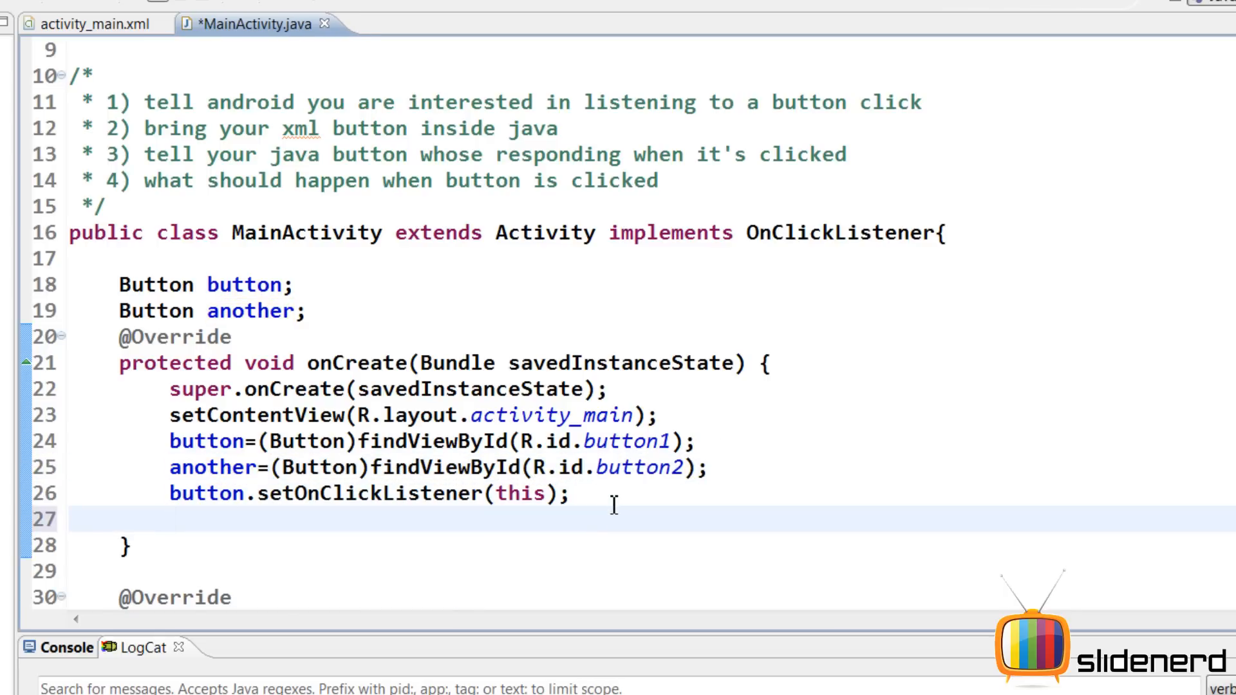
pyautogui.write('an')
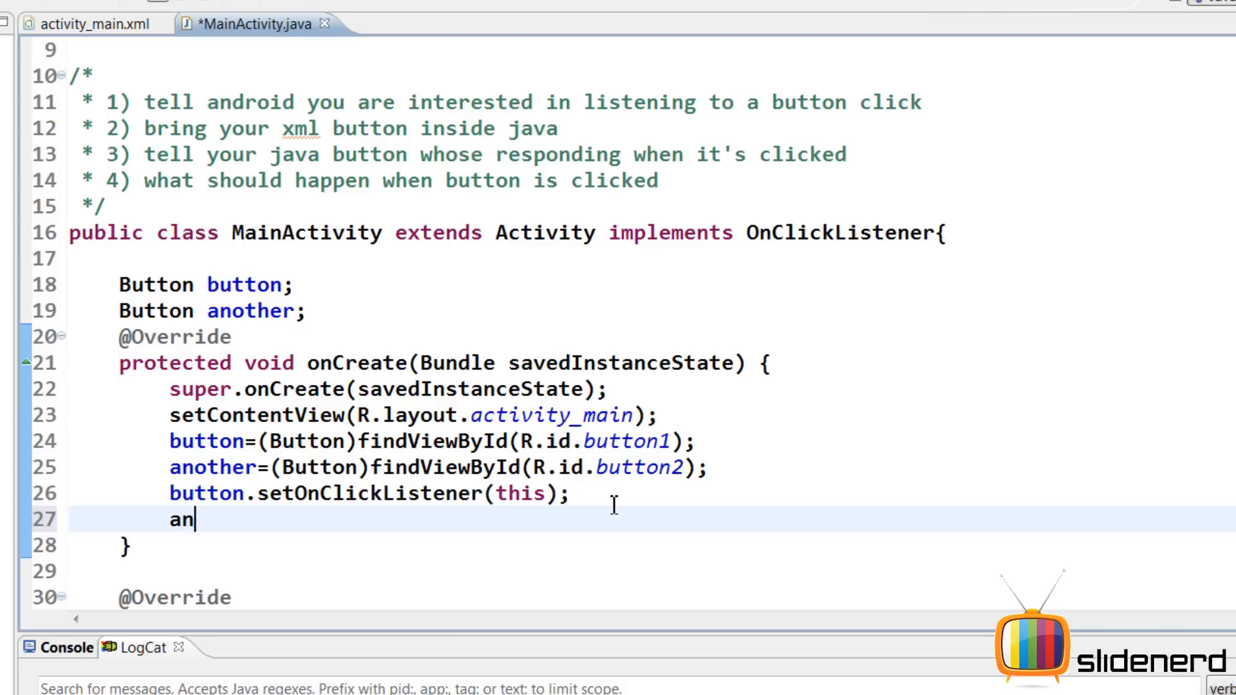
pyautogui.write('other.setOn')
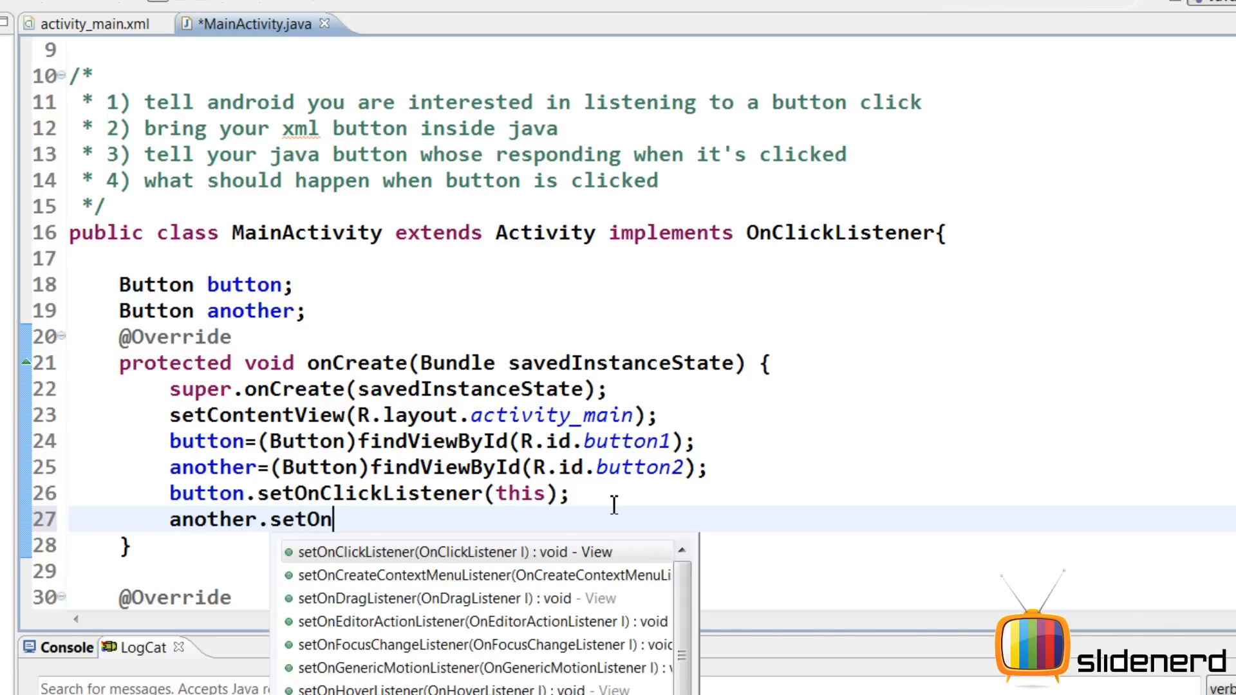